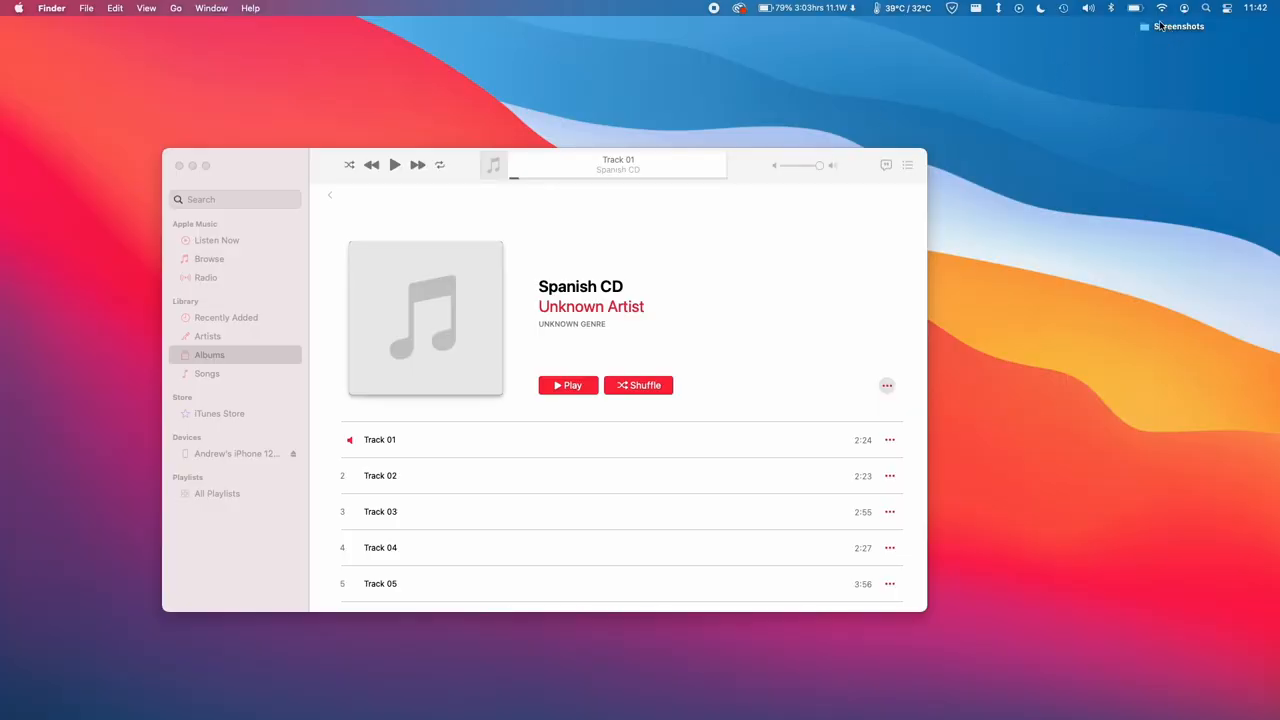
Step: Search Spotlight for 'music' so the Music app shows as the top result
{"action": "type", "text": "m"}
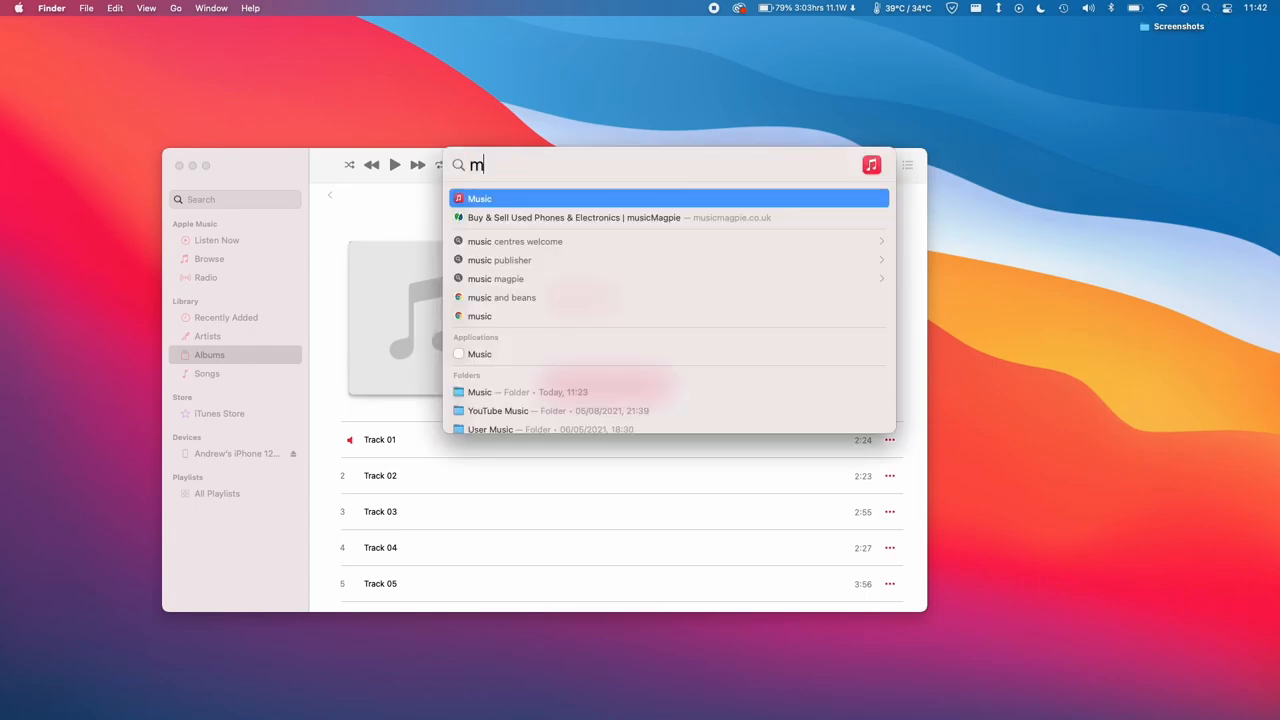
{"action": "type", "text": "usic"}
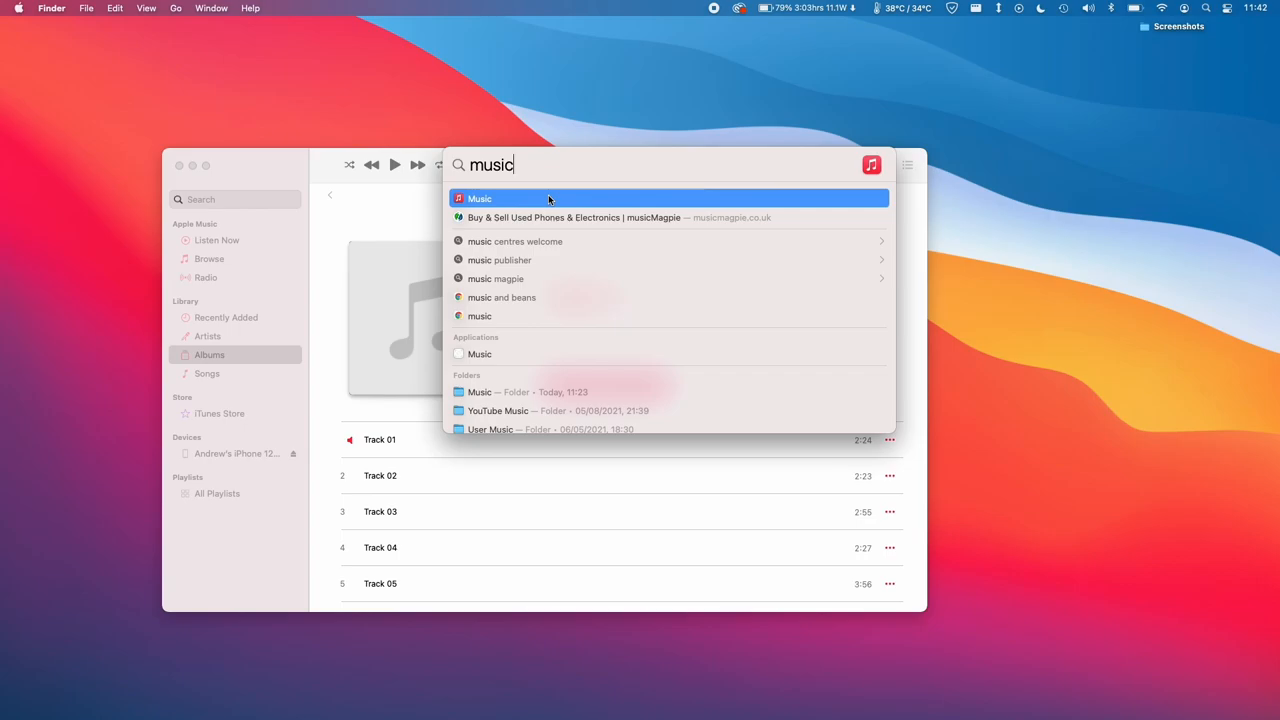
Step: Launch the Music app from the Spotlight result and wait for the iPad to appear
{"action": "left_click", "coordinate": [479, 198]}
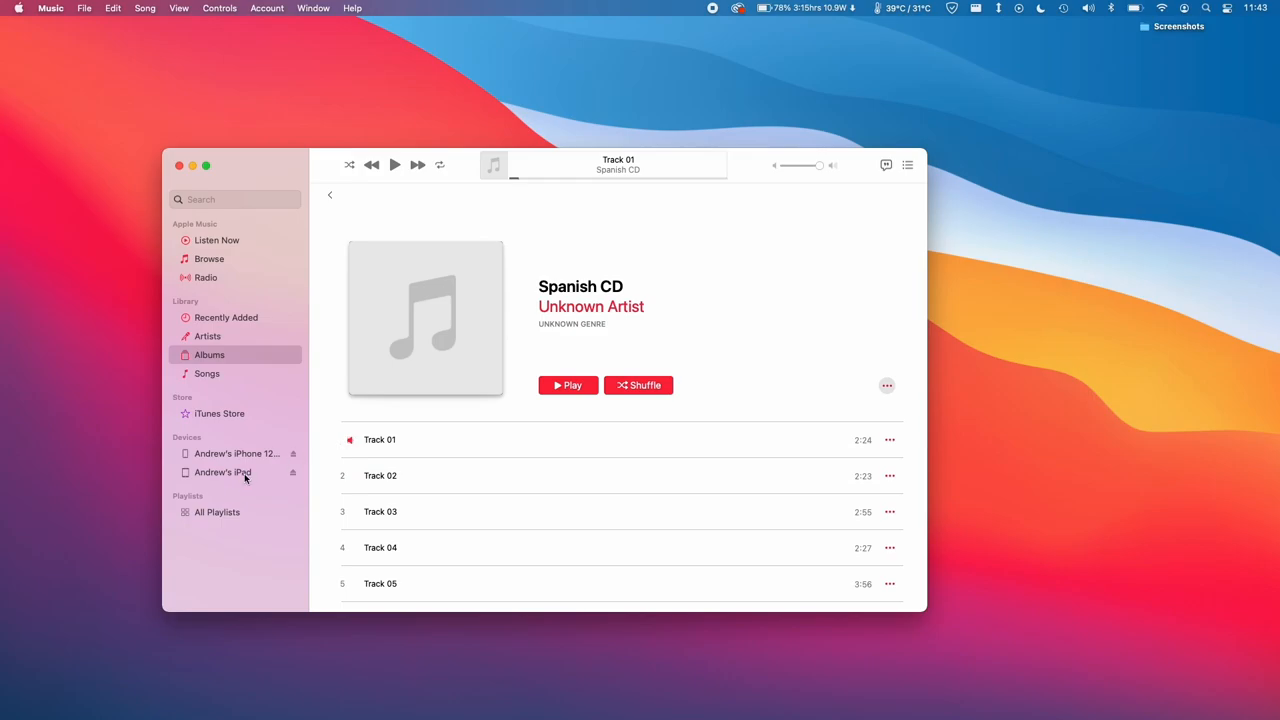
Step: Show the connected iPad's device page from the Music sidebar
{"action": "left_click", "coordinate": [223, 472]}
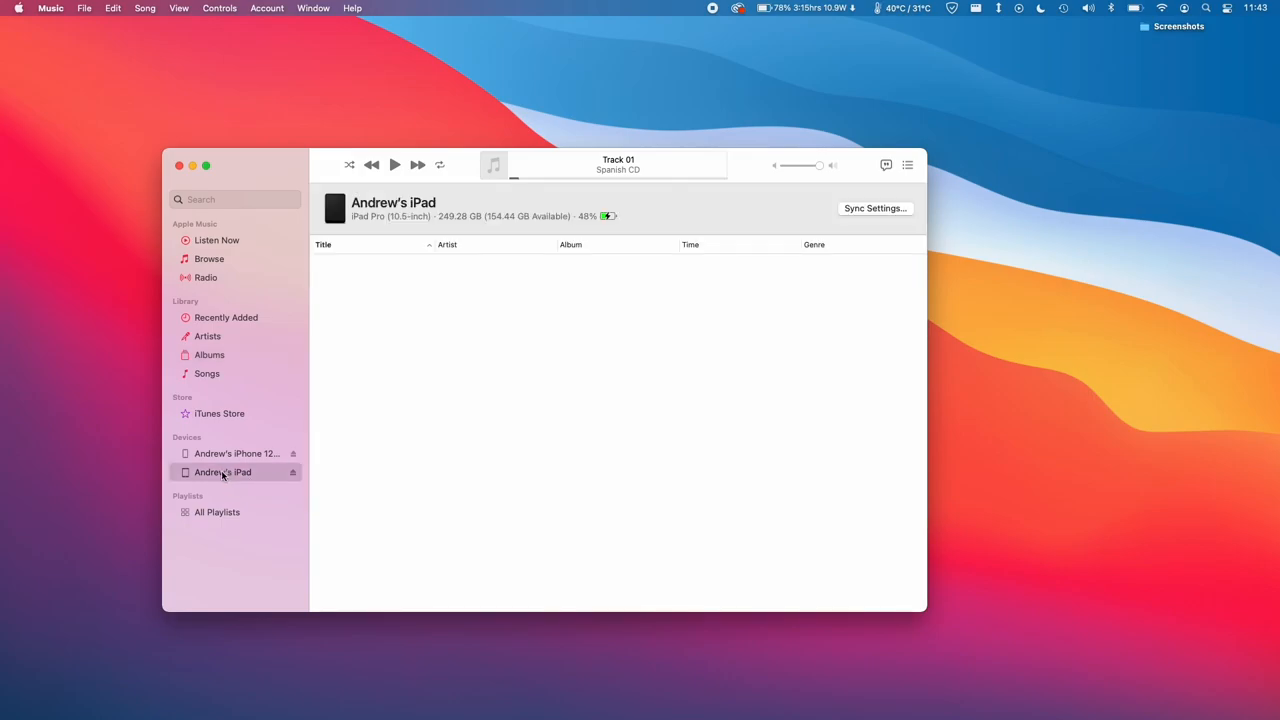
{"action": "mouse_move", "coordinate": [434, 473]}
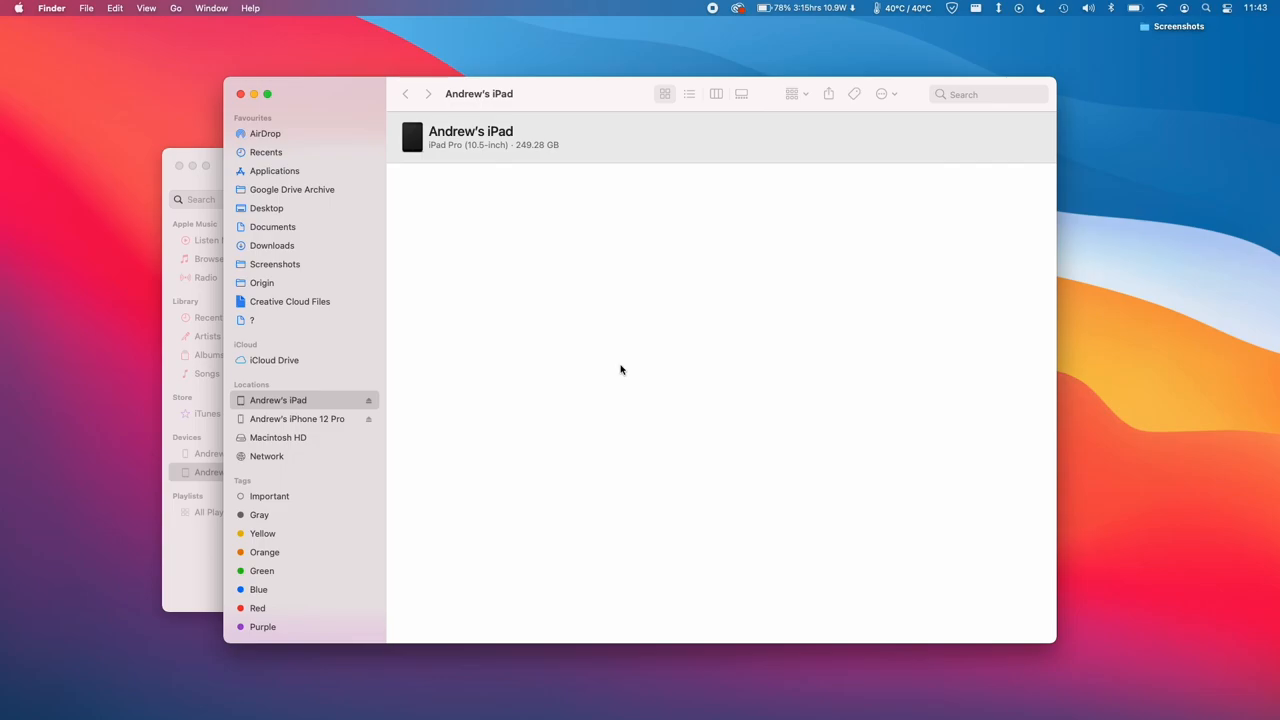
{"action": "mouse_move", "coordinate": [588, 384]}
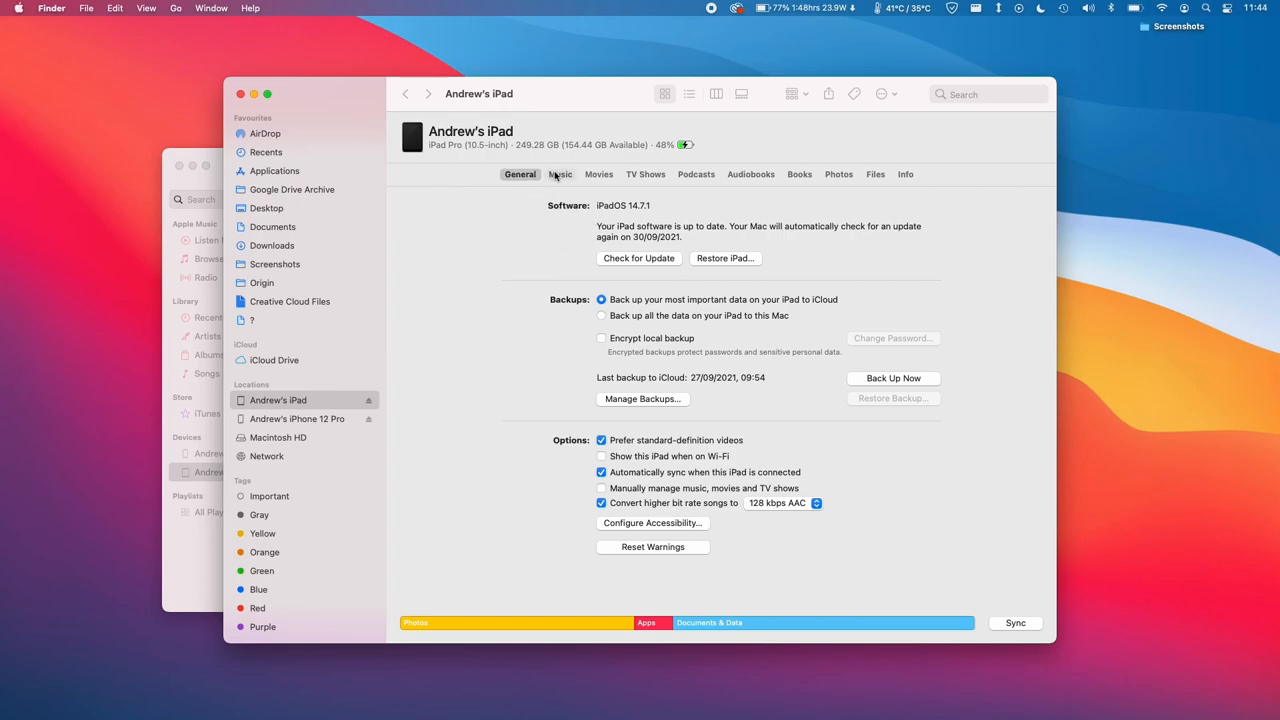
Step: Switch the Finder iPad window to its Music sync settings
{"action": "left_click", "coordinate": [560, 174]}
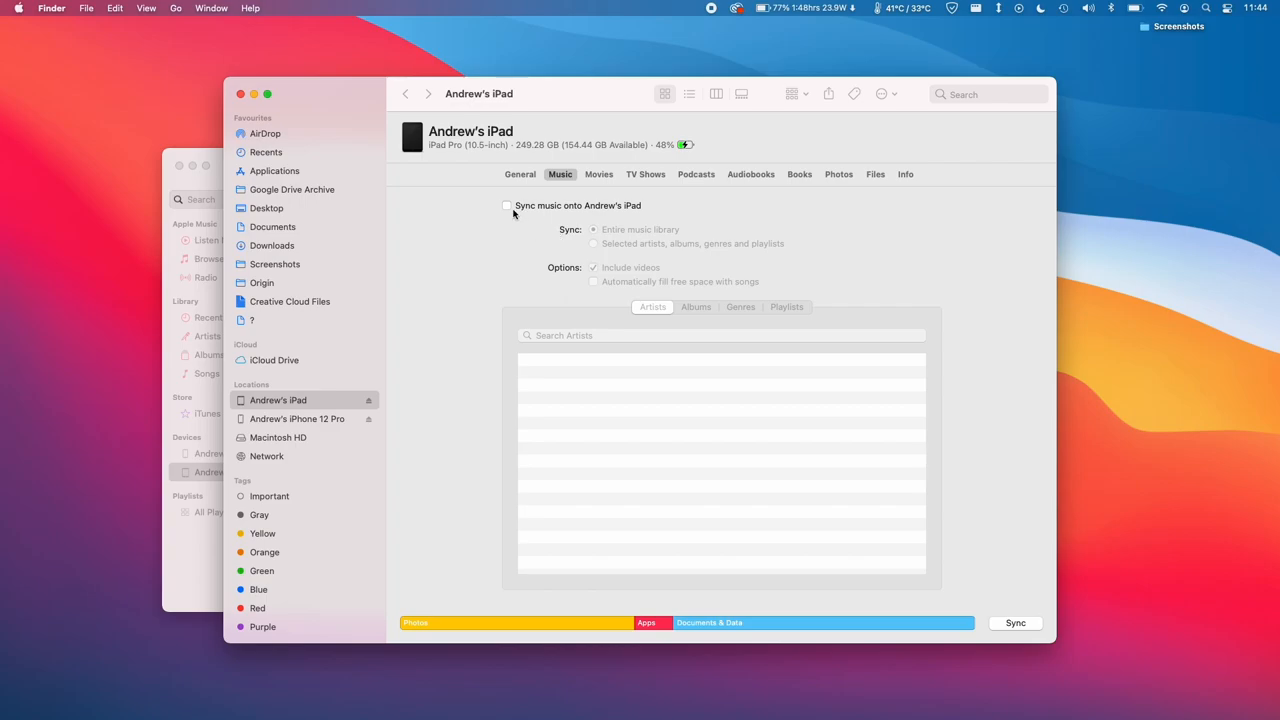
Step: Enable music syncing for selected items only and tick the Spanish CD album
{"action": "left_click", "coordinate": [507, 205]}
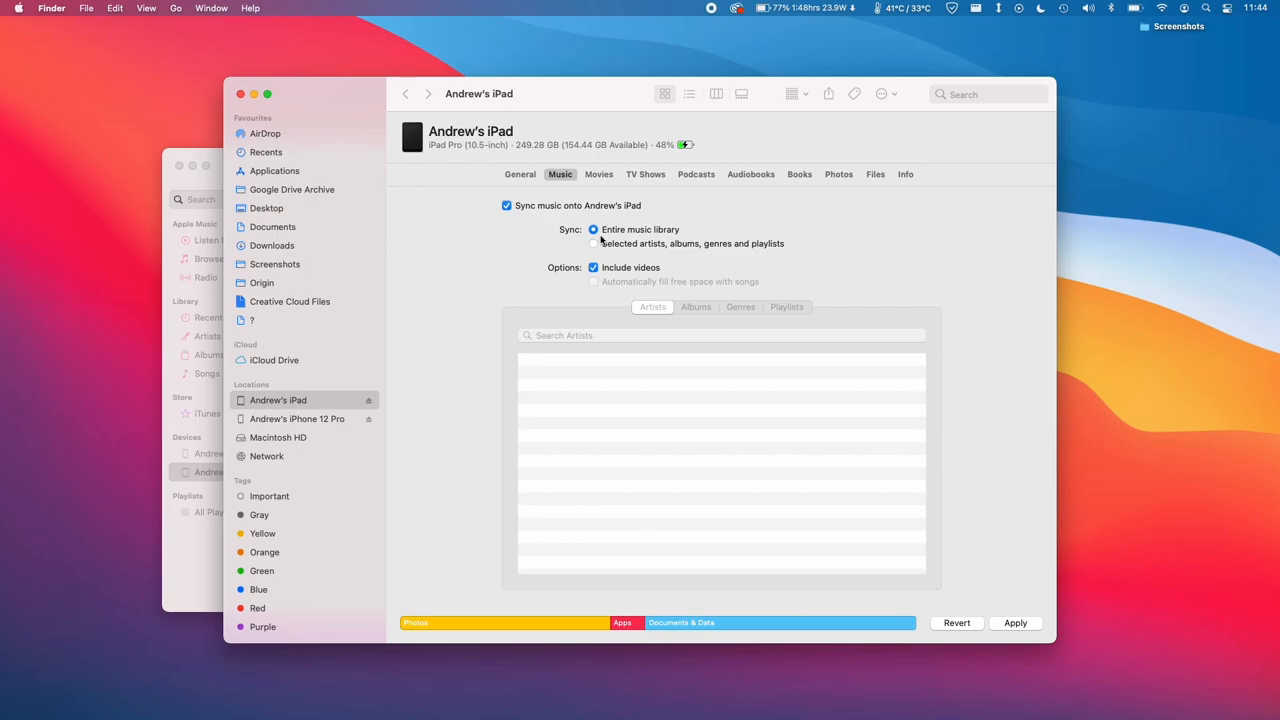
{"action": "mouse_move", "coordinate": [617, 230]}
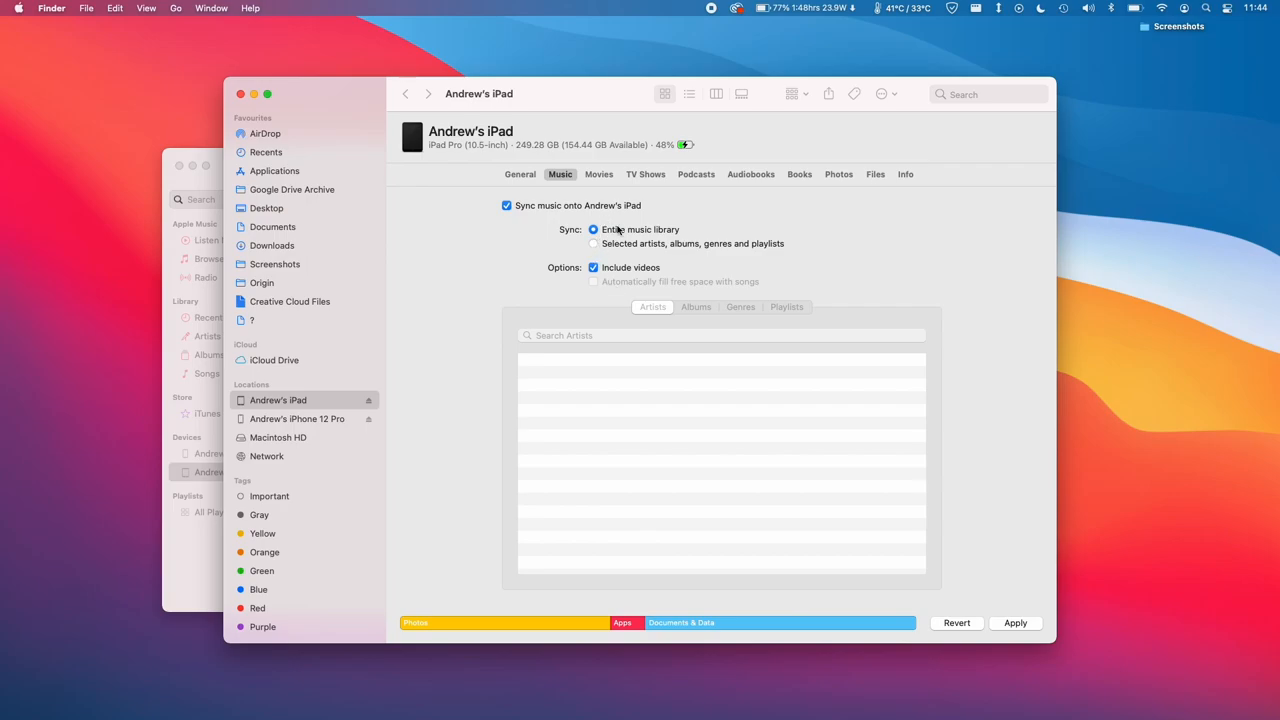
{"action": "mouse_move", "coordinate": [617, 255]}
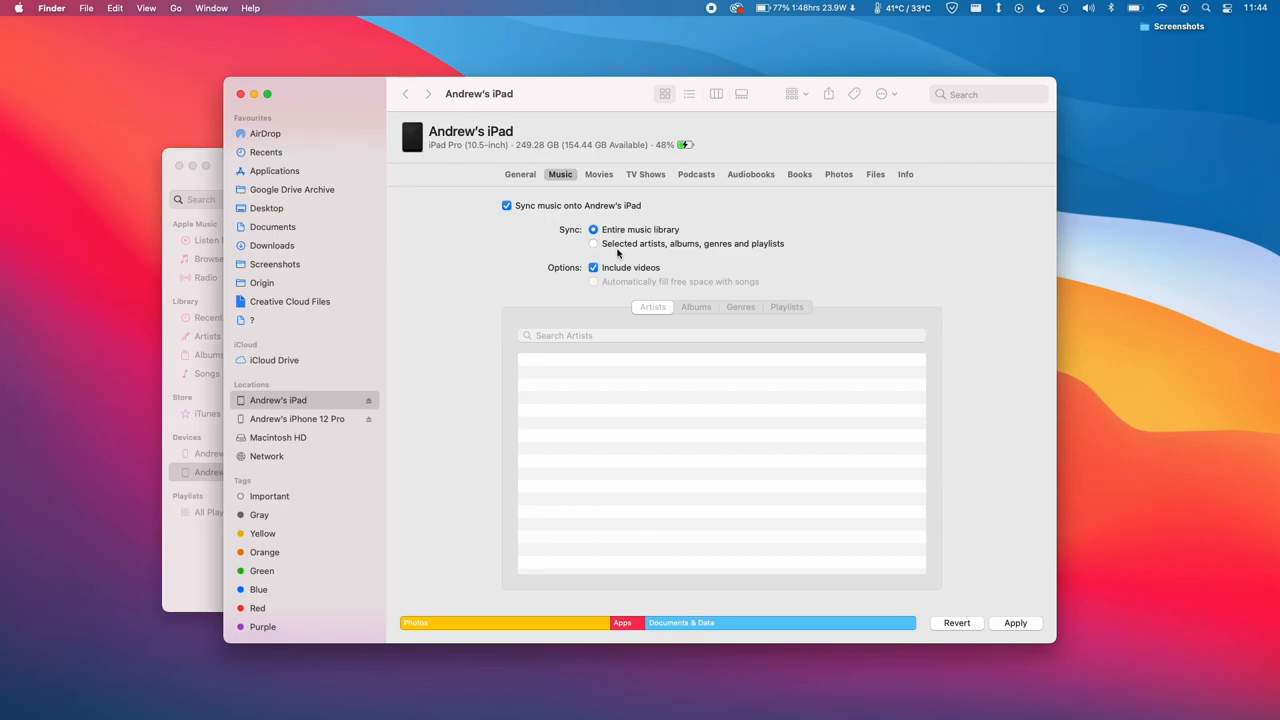
{"action": "mouse_move", "coordinate": [597, 249]}
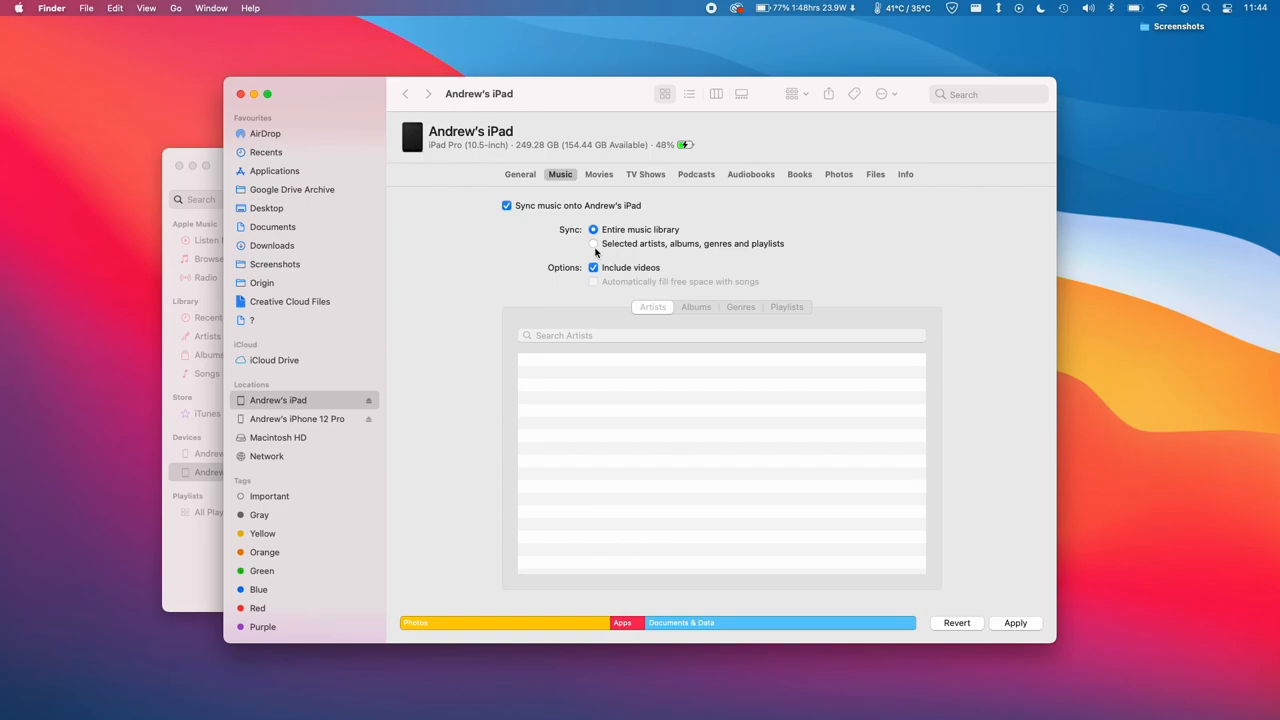
{"action": "left_click", "coordinate": [594, 244]}
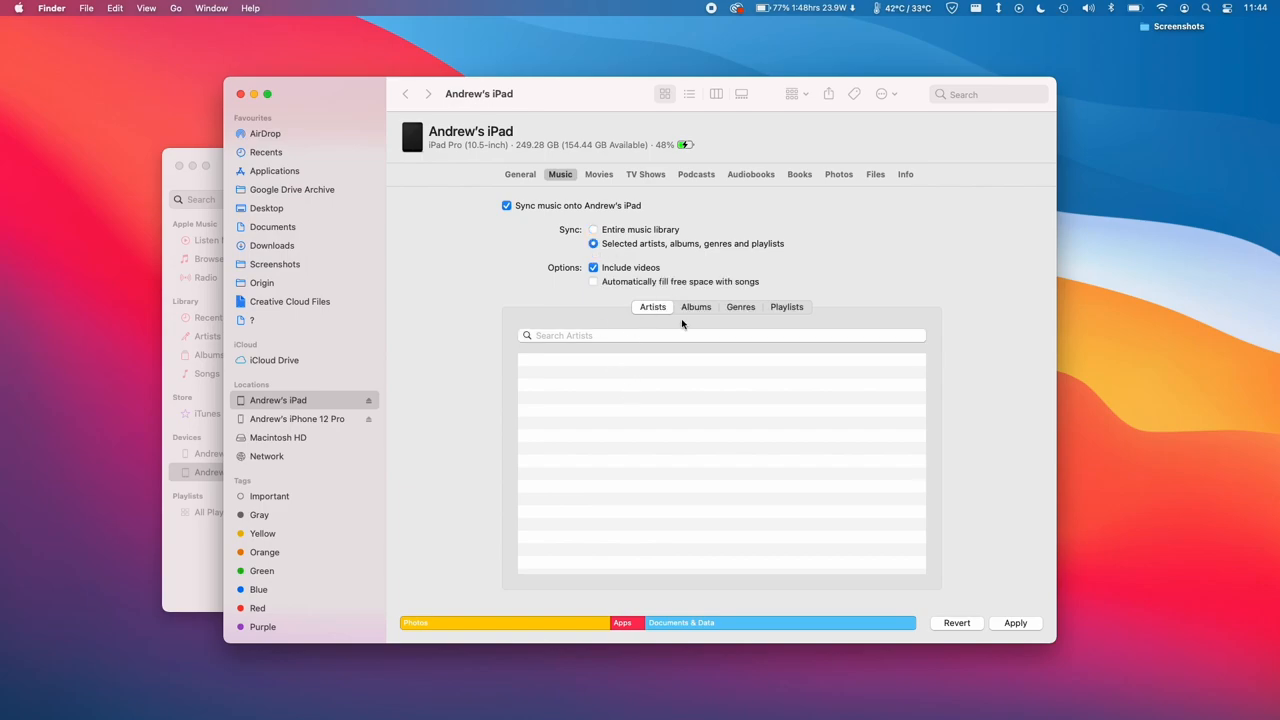
{"action": "left_click", "coordinate": [695, 306]}
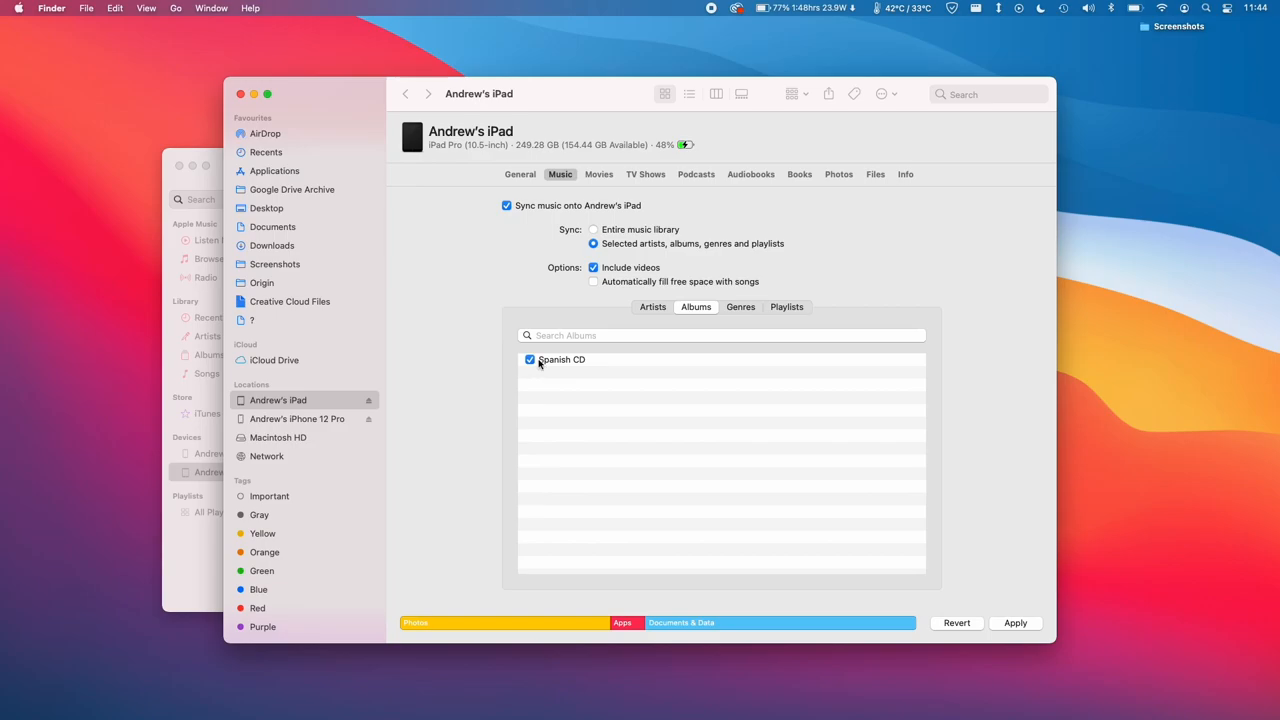
{"action": "mouse_move", "coordinate": [641, 335]}
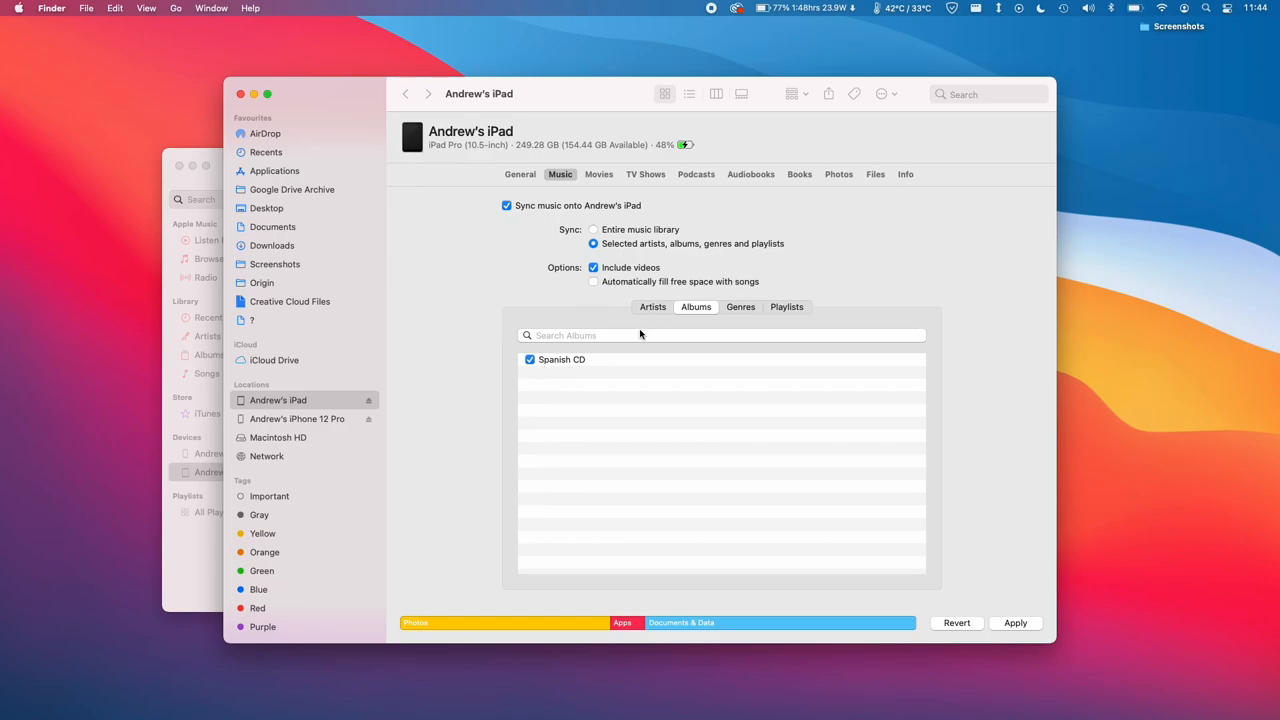
{"action": "mouse_move", "coordinate": [620, 235]}
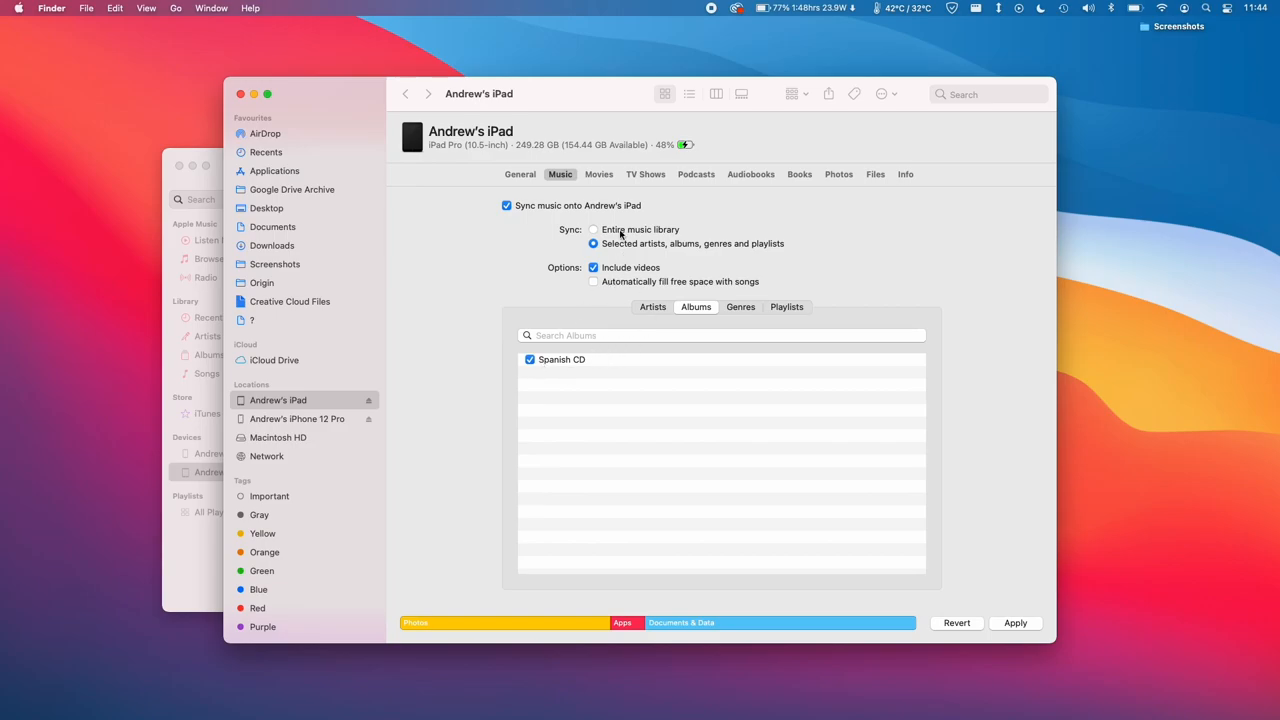
{"action": "mouse_move", "coordinate": [634, 316]}
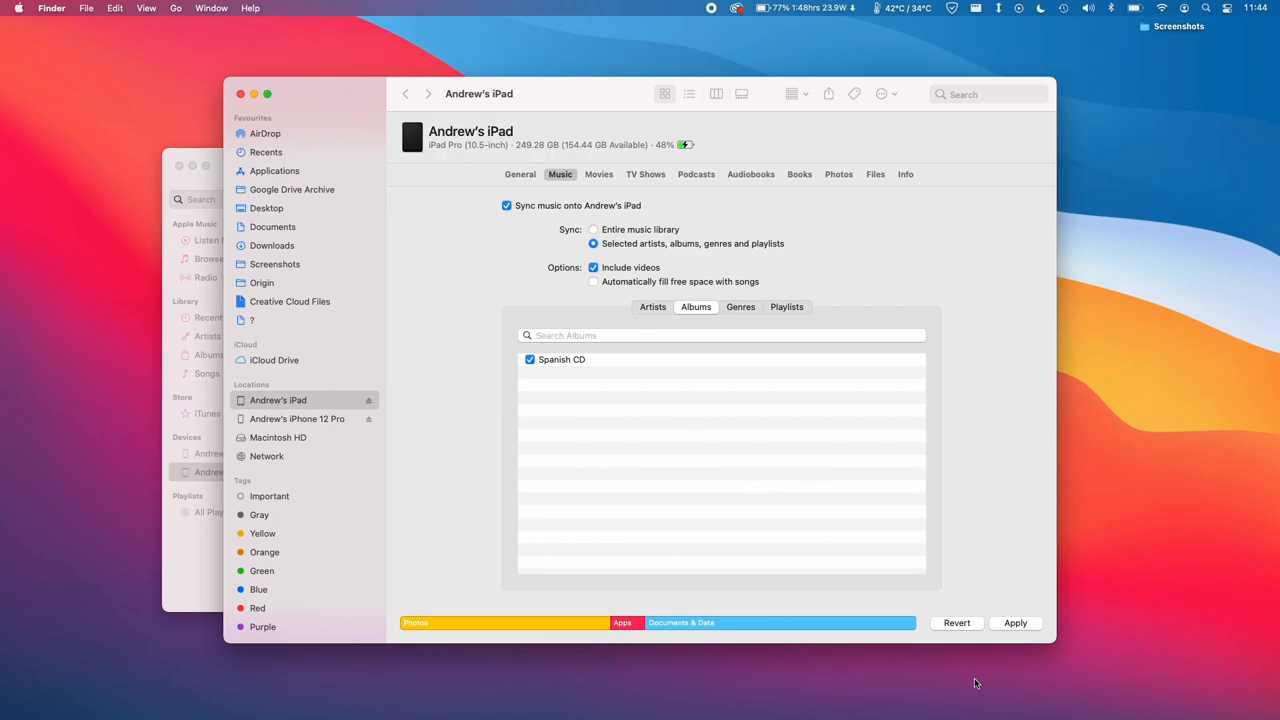
Step: Apply the sync settings and confirm Sync and Replace to start syncing the iPad
{"action": "left_click", "coordinate": [1014, 622]}
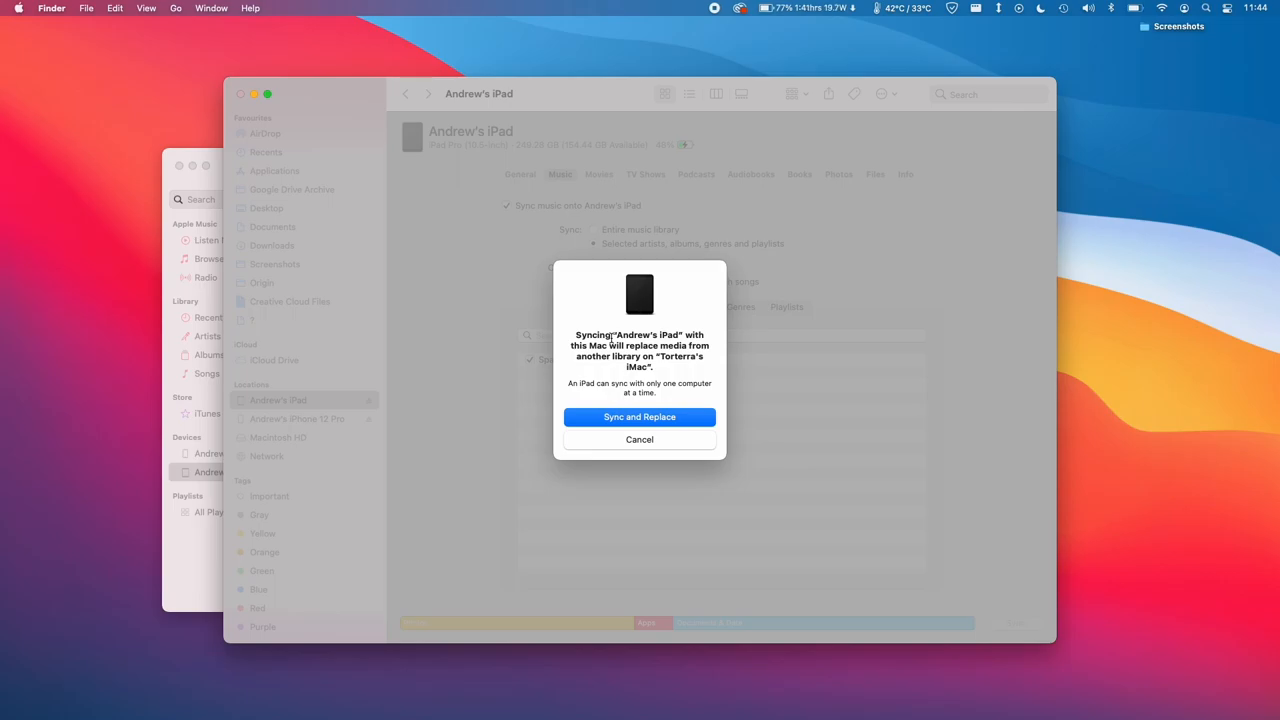
{"action": "mouse_move", "coordinate": [662, 363]}
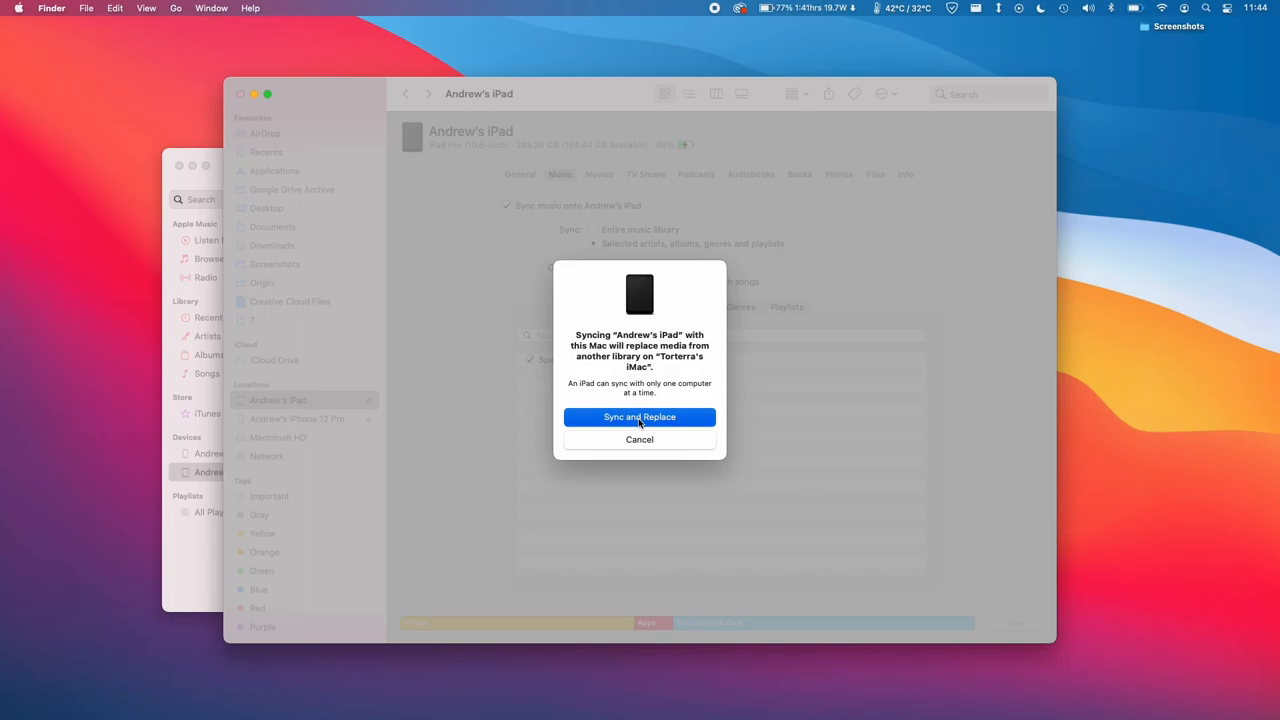
{"action": "left_click", "coordinate": [639, 417]}
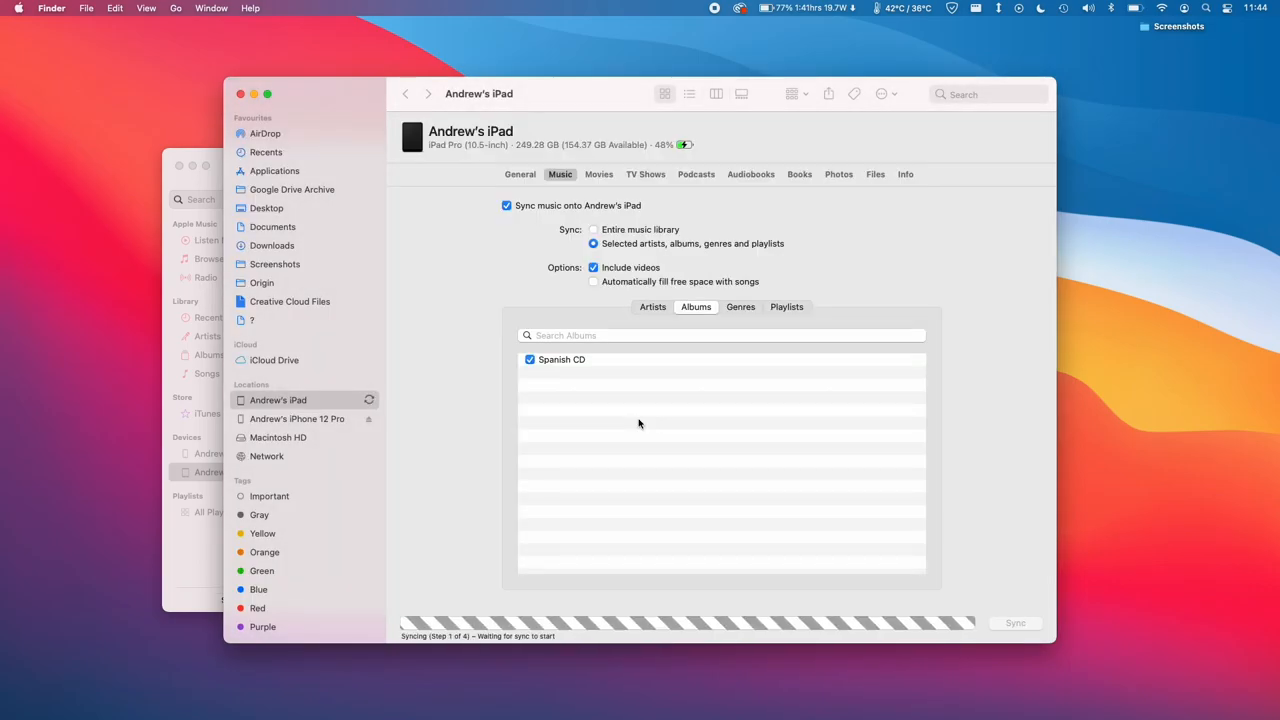